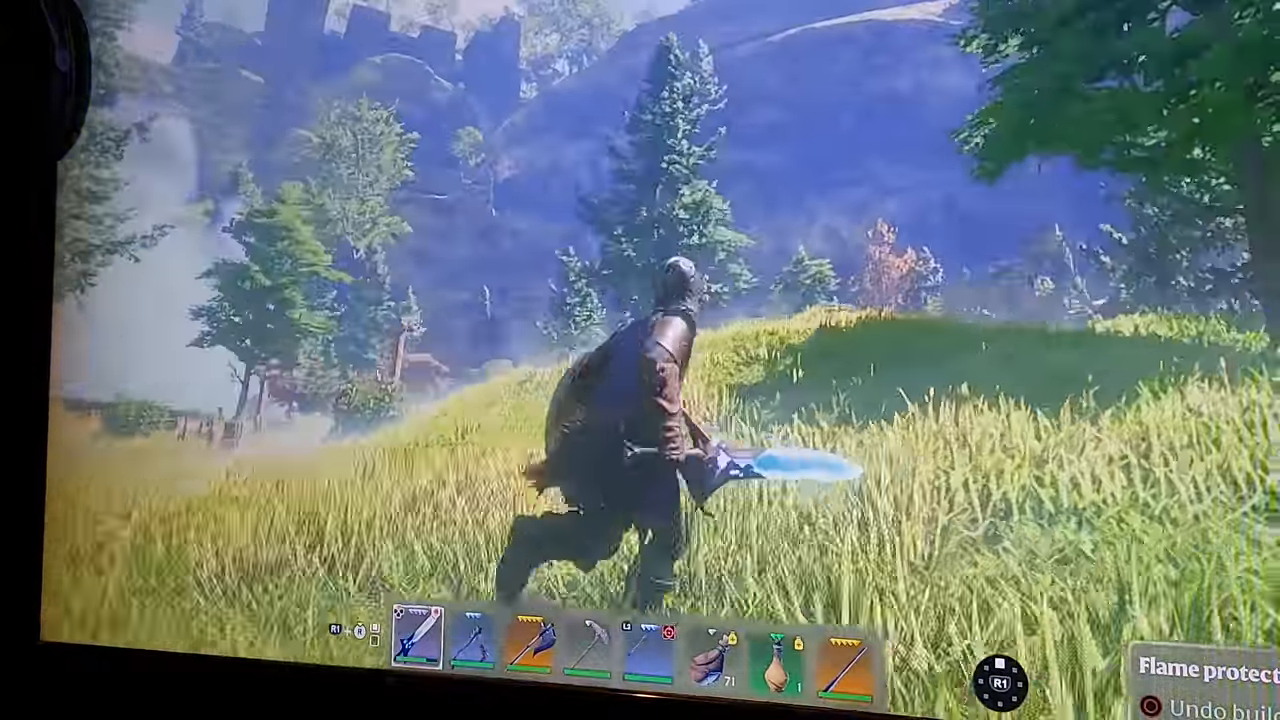
Step: Pause Enshrouded to show Return to Main Menu and Quit to Desktop
key(tab)
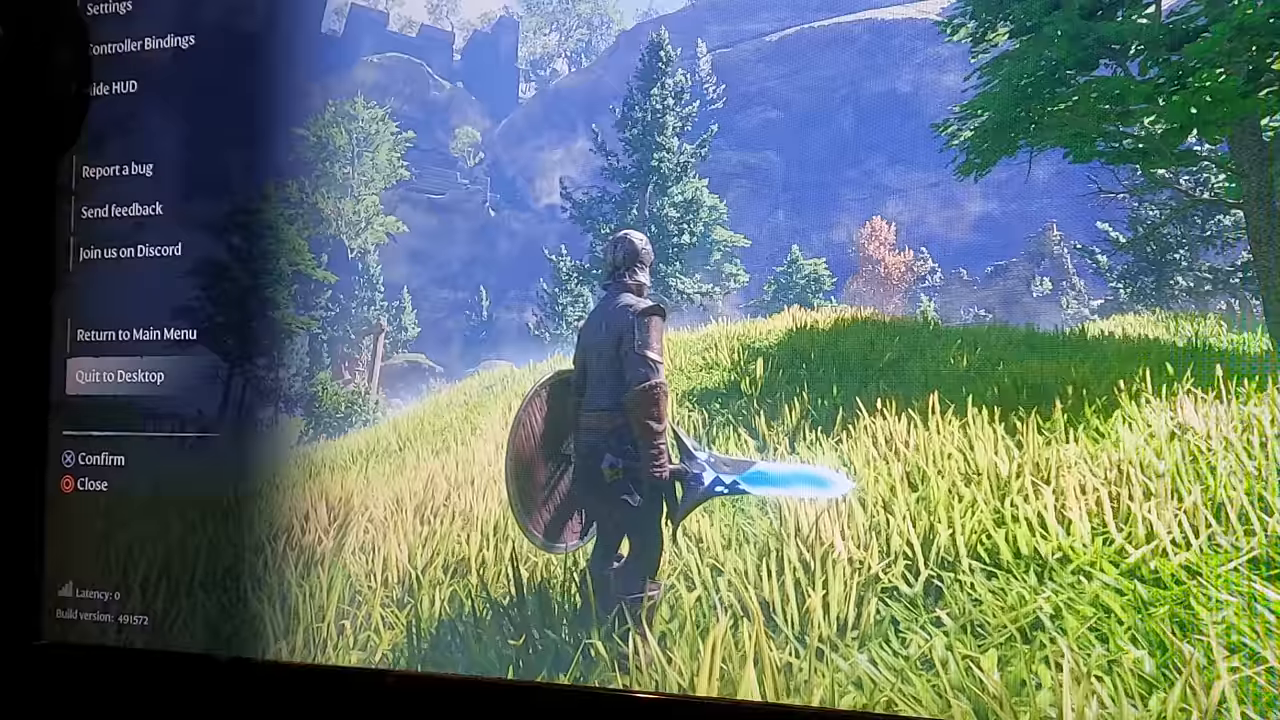
Step: Quit Enshrouded to the desktop and give a star rating in Shadow's session popup
click(118, 376)
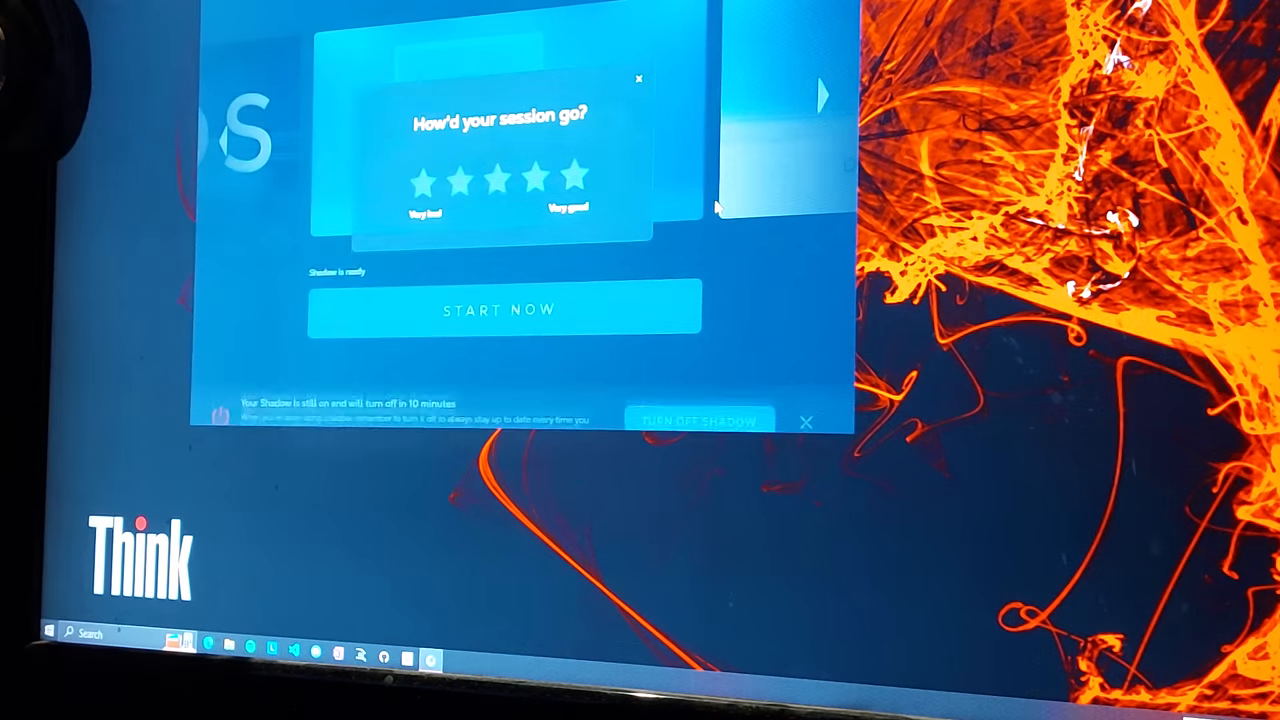
click(570, 177)
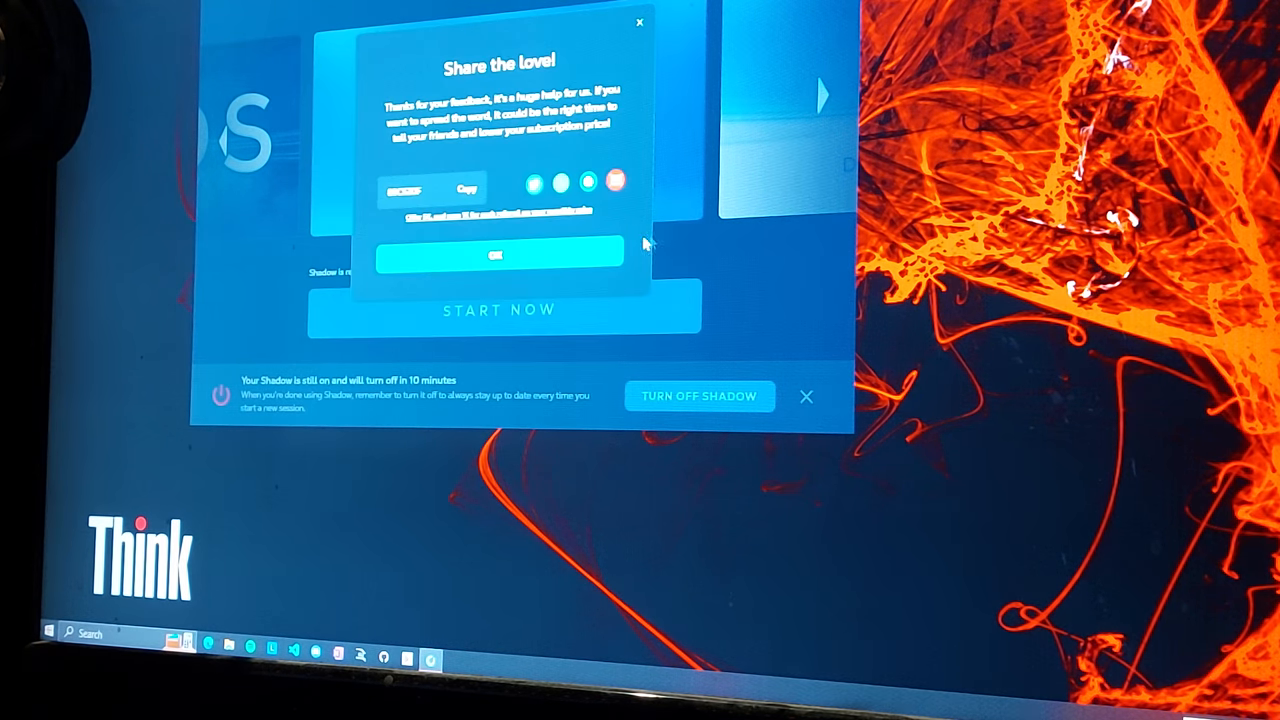